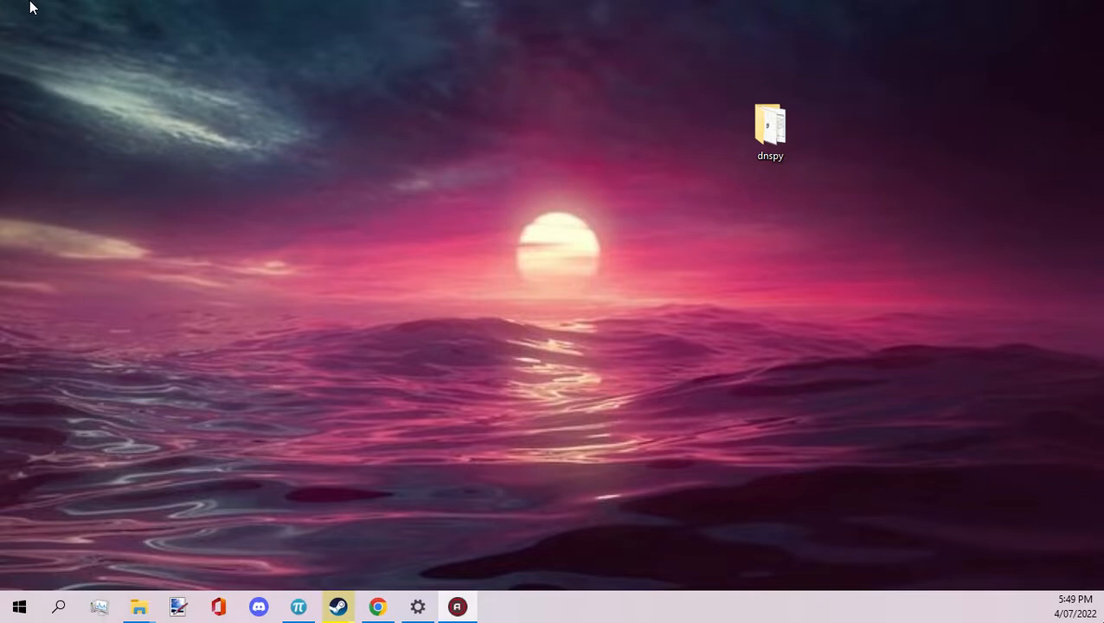
# Launch dnSpy.exe from the dnspy folder on the desktop.
pyautogui.click(770, 130)
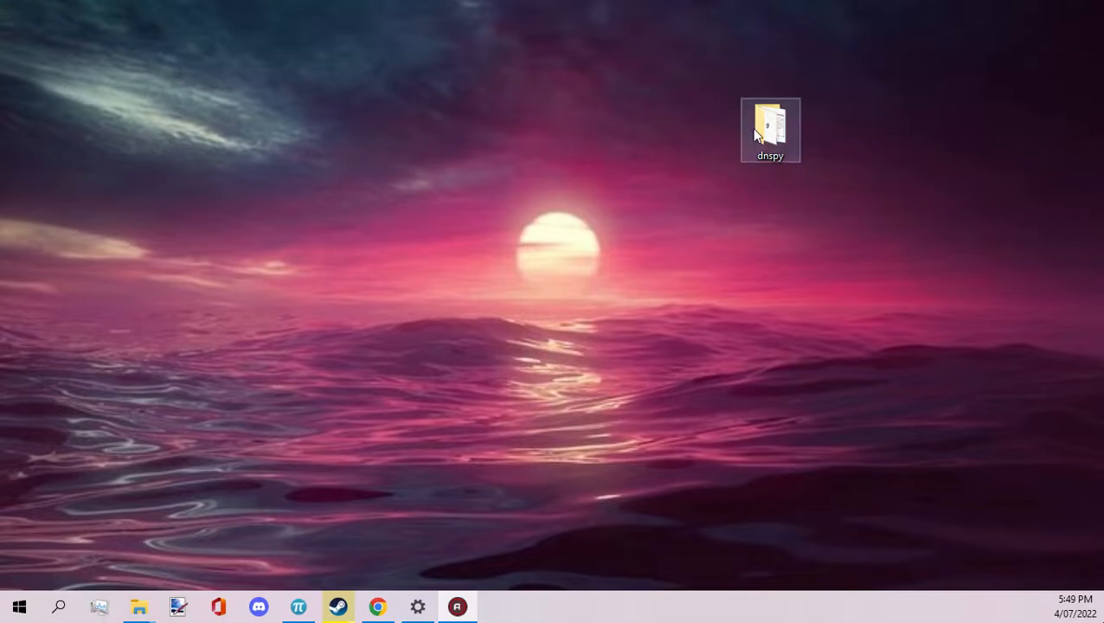
pyautogui.moveTo(602, 111)
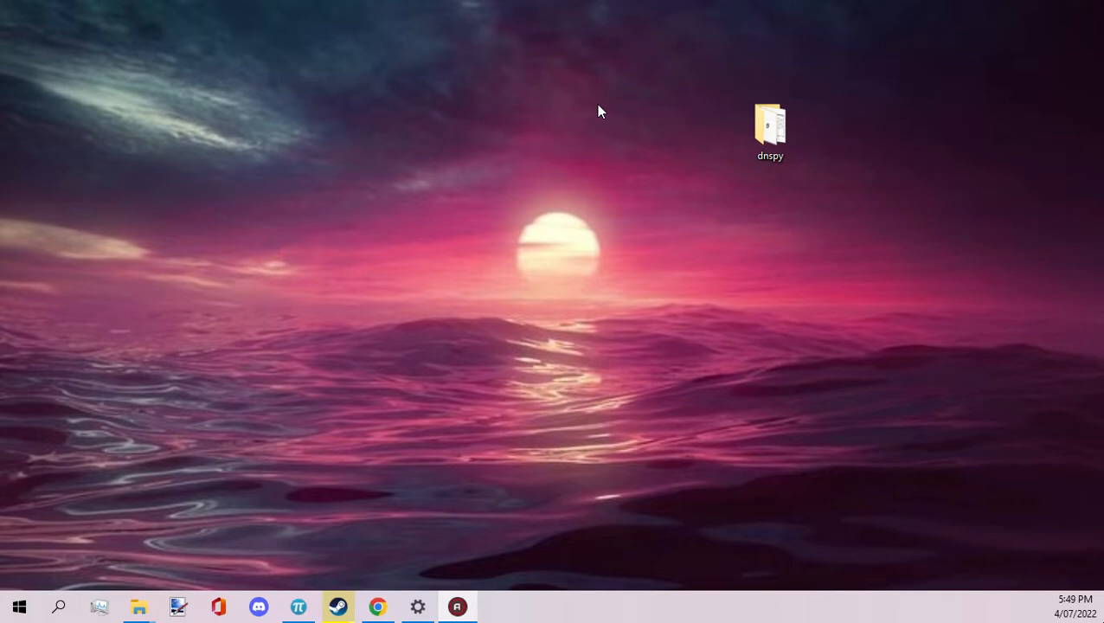
pyautogui.moveTo(706, 121)
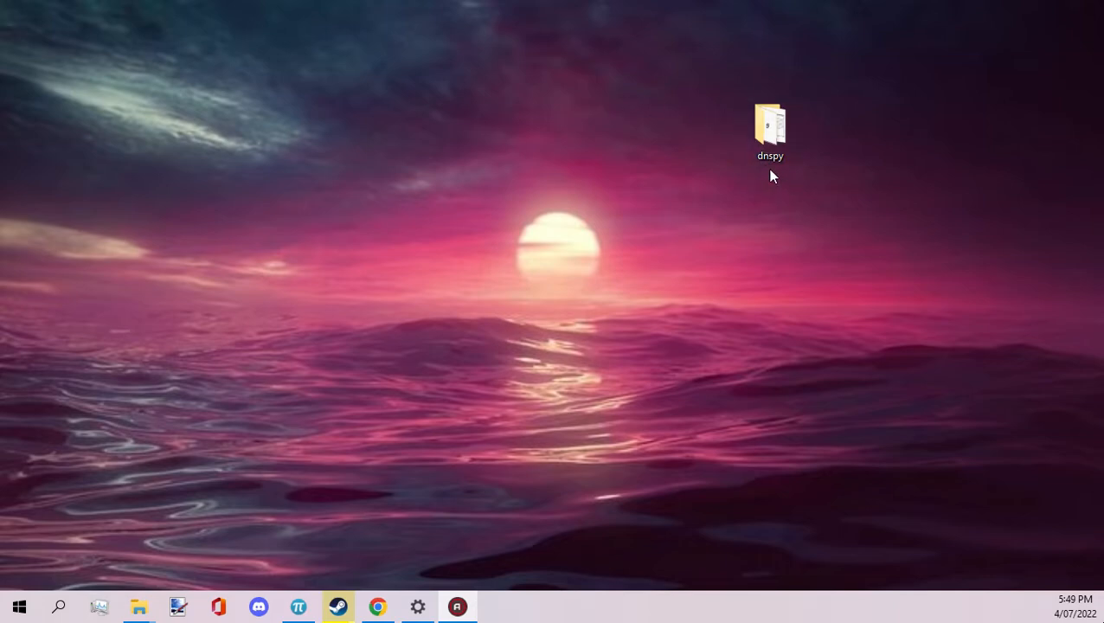
pyautogui.click(770, 130)
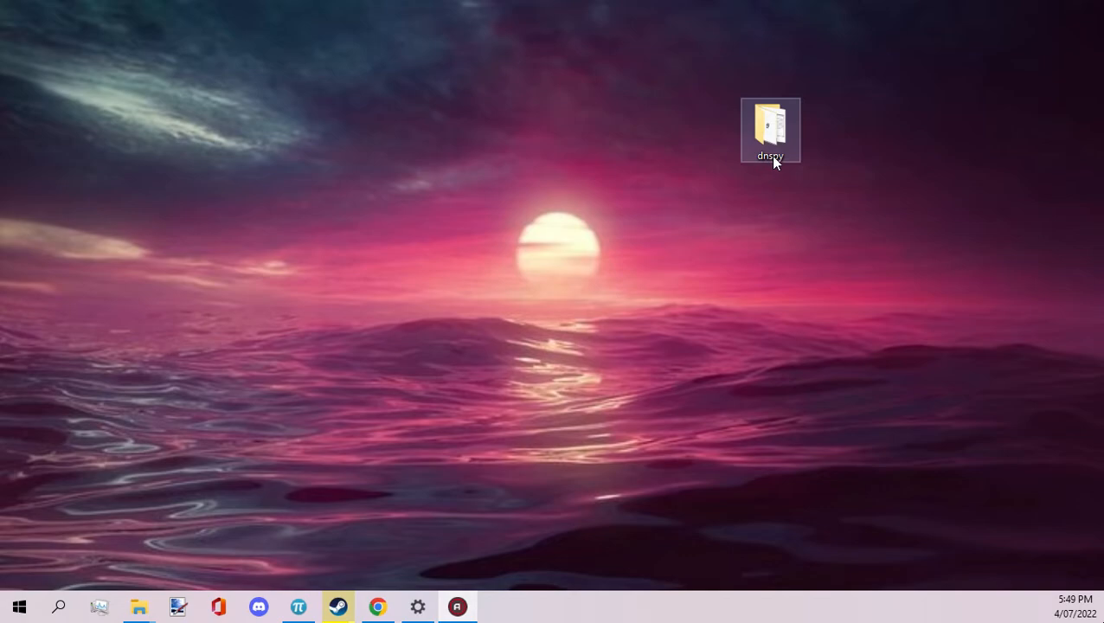
pyautogui.doubleClick(770, 129)
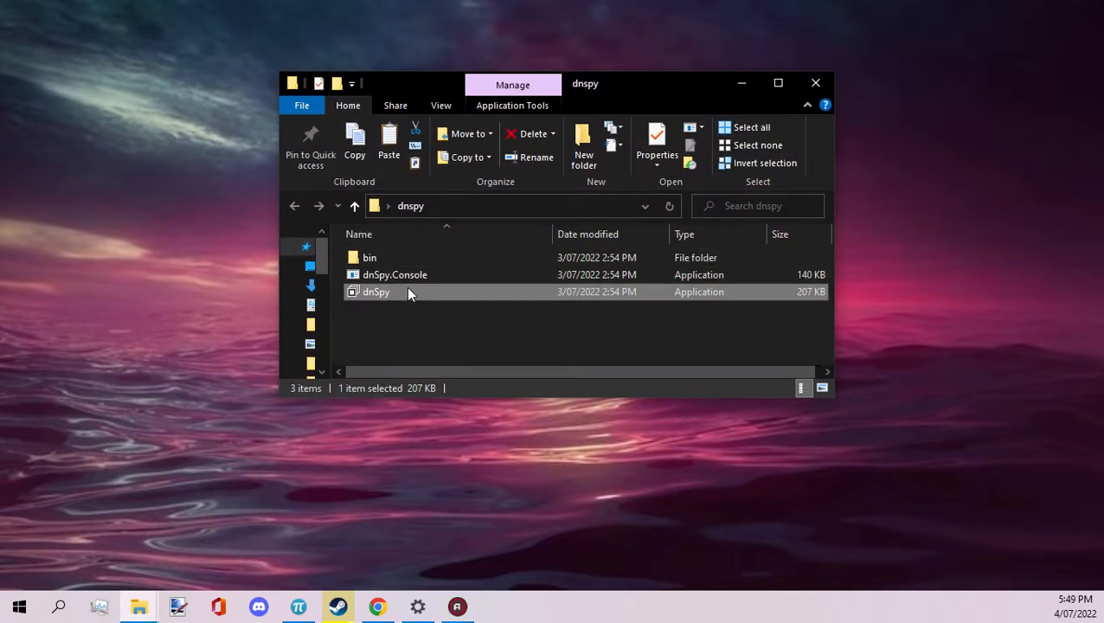
pyautogui.doubleClick(375, 291)
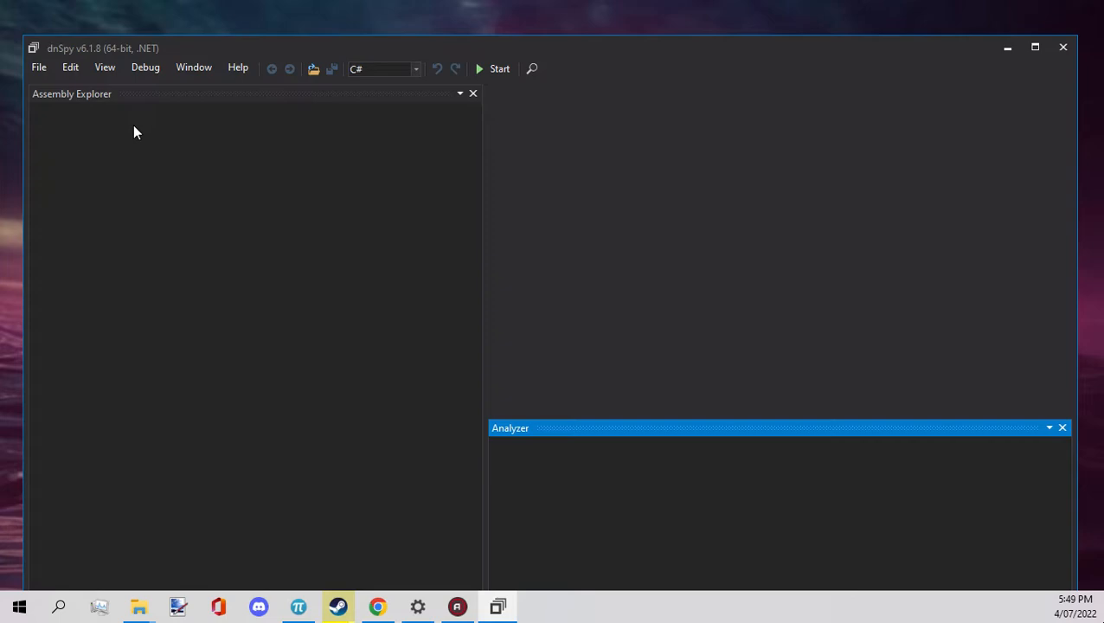
# Load UnityEngine.SpatialTracking.dll from Green Hell VR\GHVR_Data\Managed via File > Open.
pyautogui.click(38, 65)
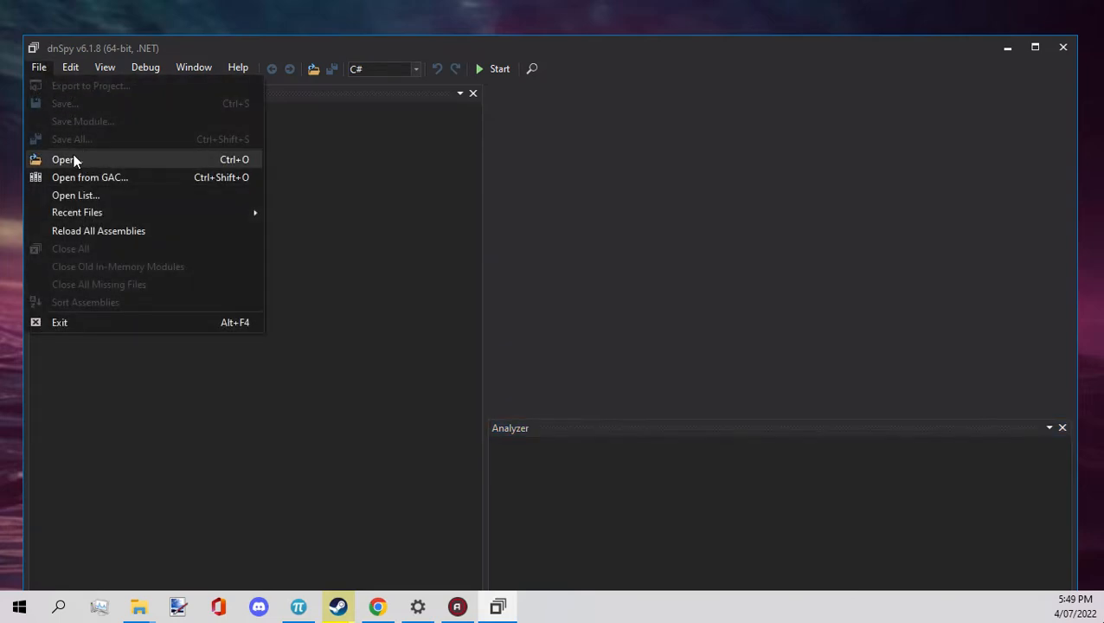
pyautogui.click(63, 159)
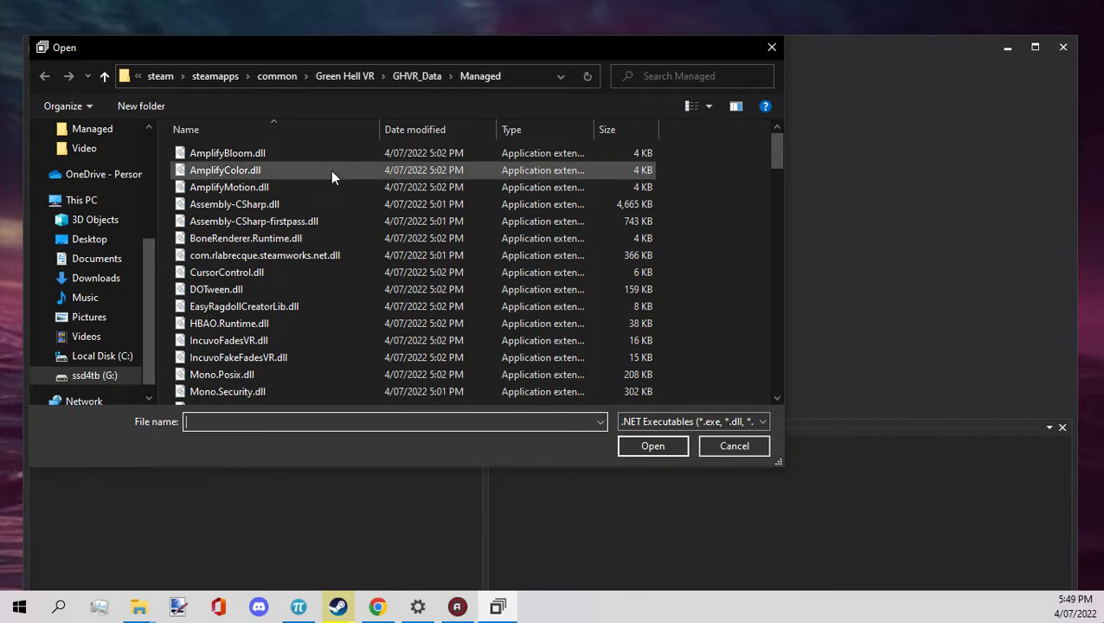
pyautogui.scroll(-3)
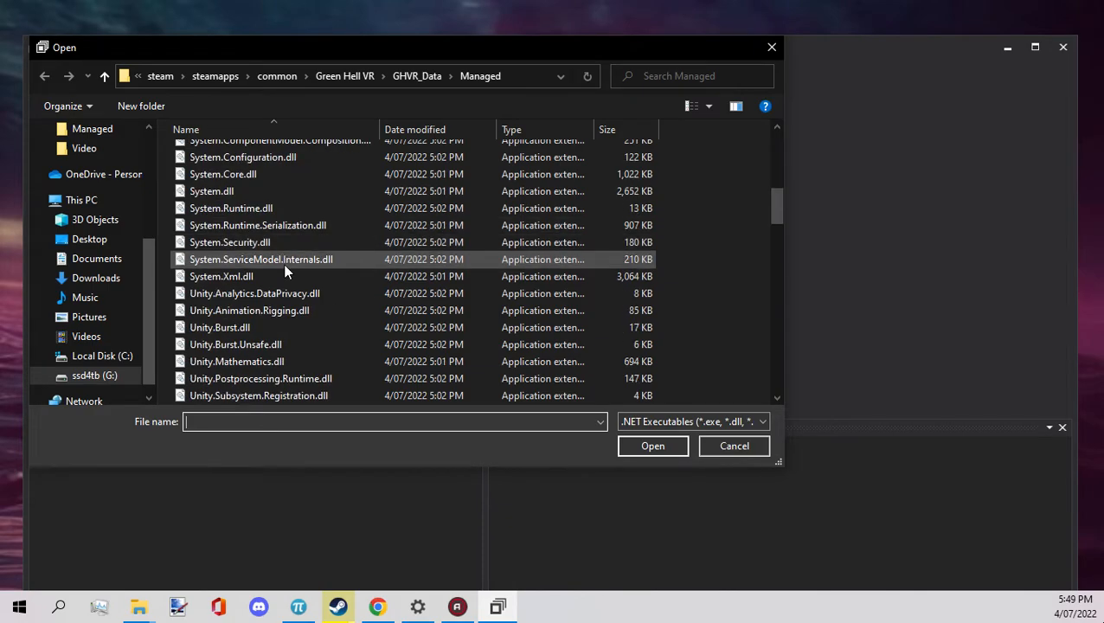
pyautogui.scroll(-3)
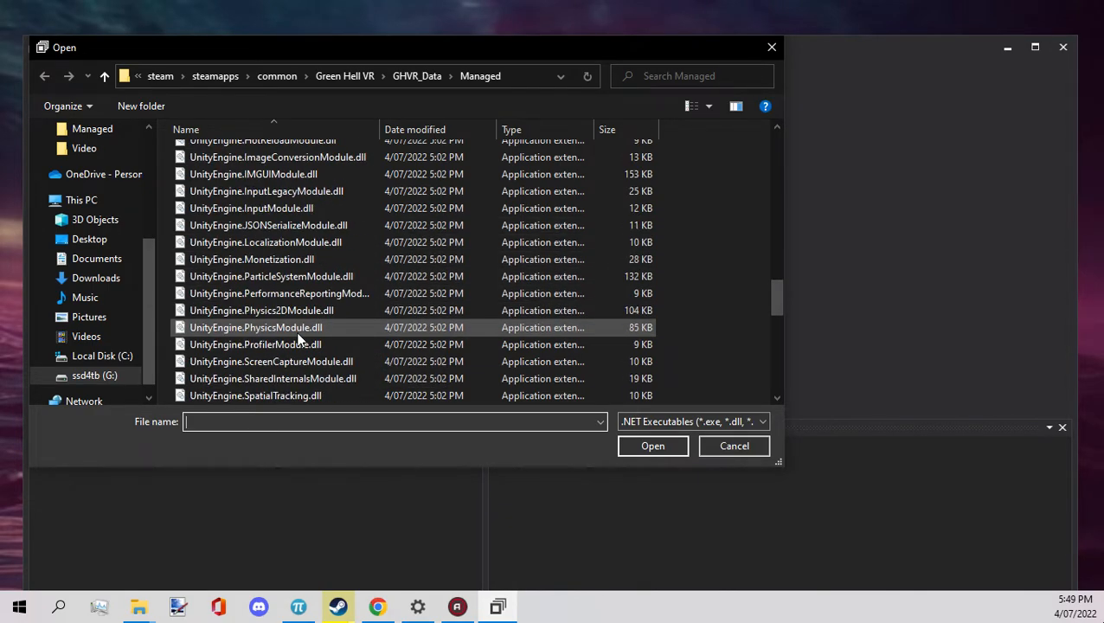
pyautogui.scroll(-3)
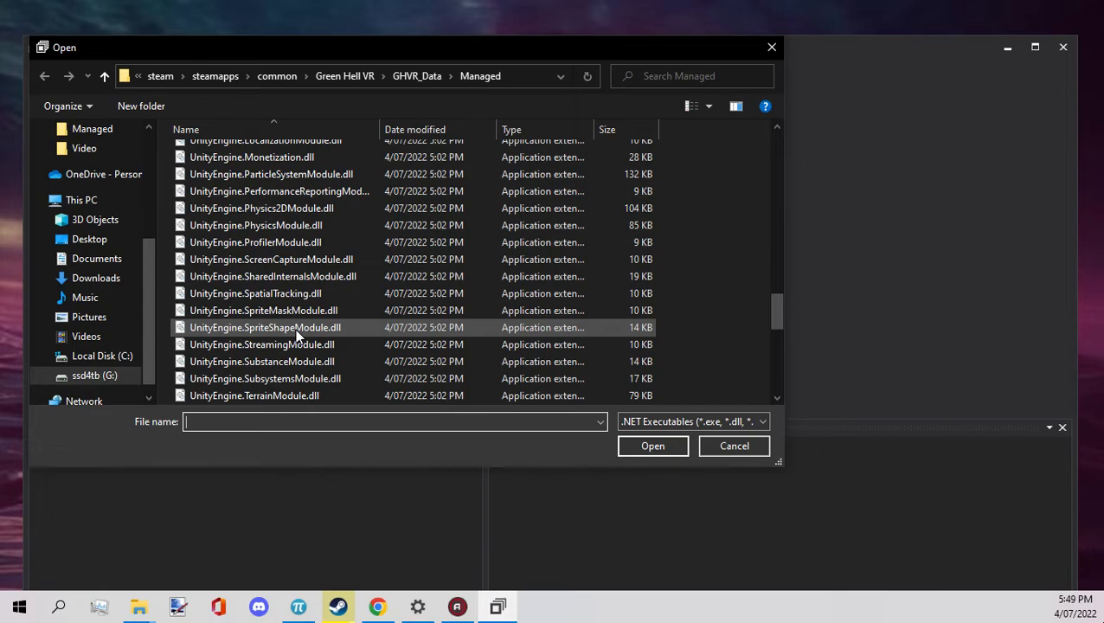
pyautogui.click(256, 294)
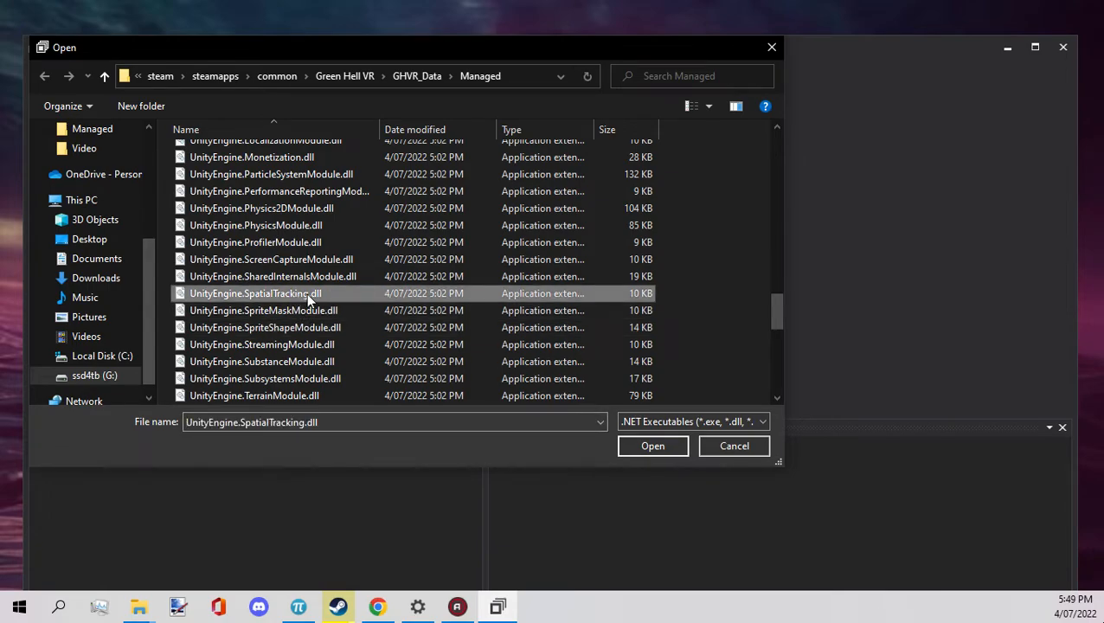
pyautogui.click(652, 446)
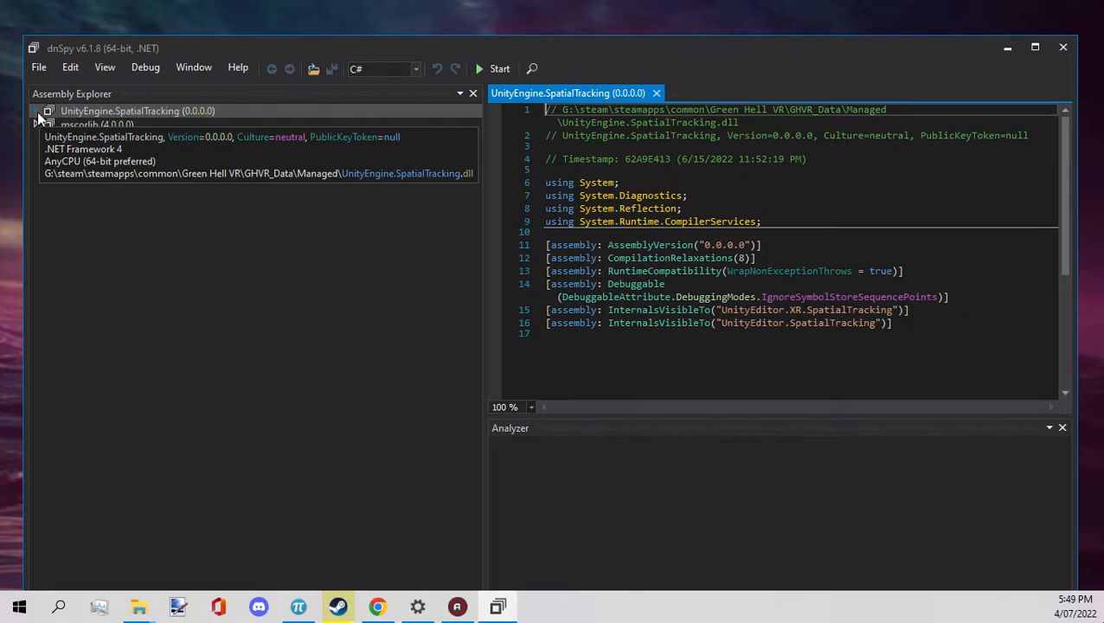
# Expand the assembly and the UnityEngine.SpatialTracking namespace toward PoseDataSource.GetDataFromSource.
pyautogui.click(38, 110)
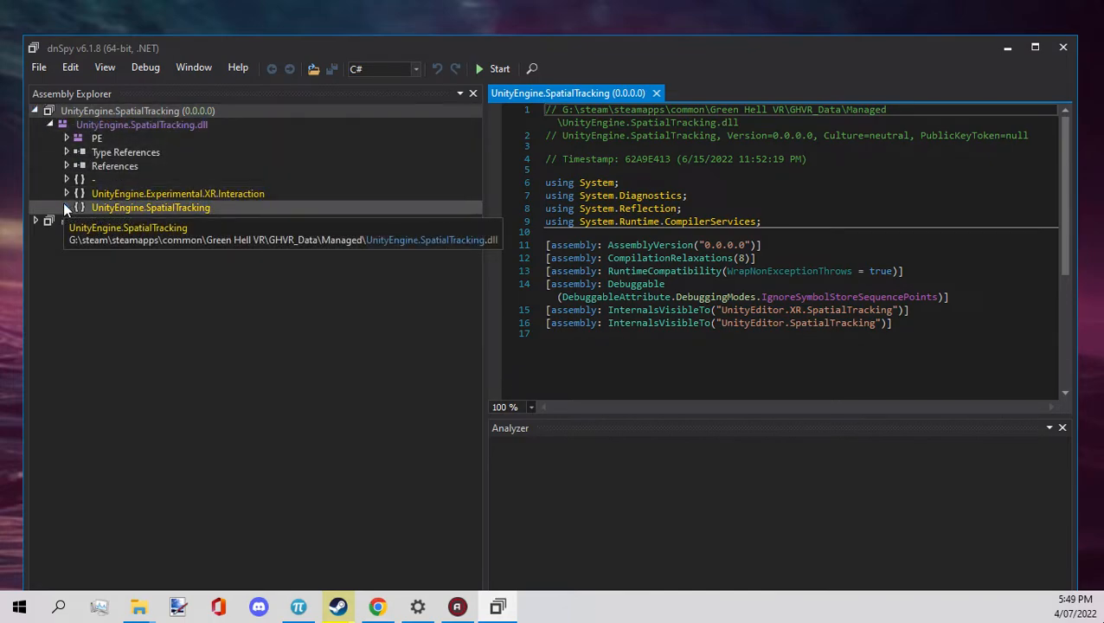
pyautogui.click(66, 208)
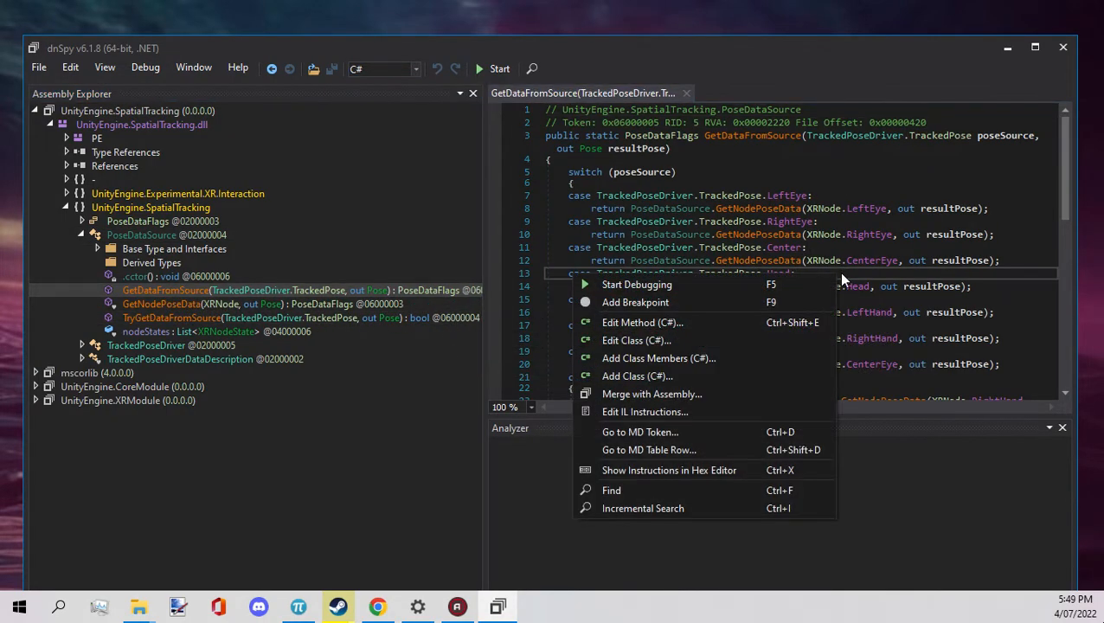
# Edit GetDataFromSource so the TrackedPose.Center case uses XRNode.Head instead of CenterEye.
pyautogui.click(642, 321)
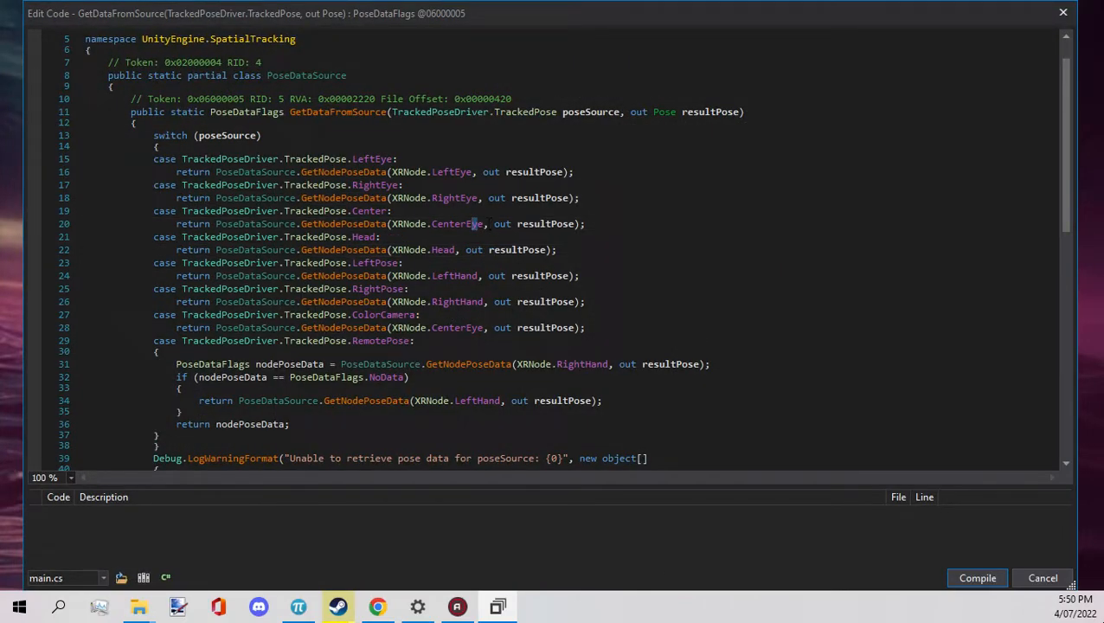
pyautogui.doubleClick(457, 223)
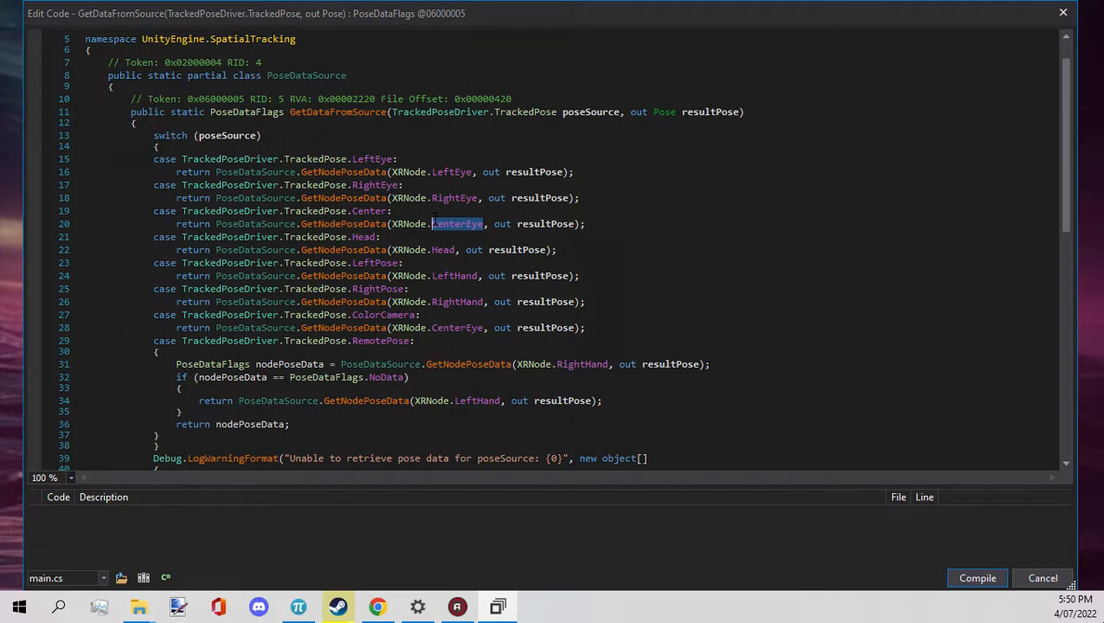
pyautogui.write('Head')
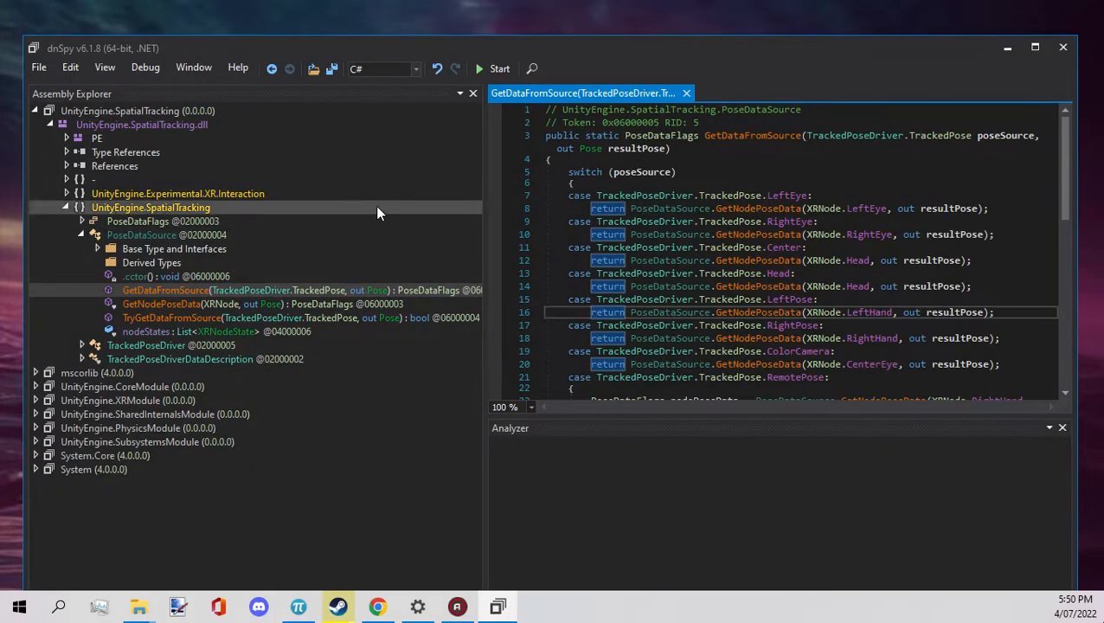
# Point Save Module at the original UnityEngine.SpatialTracking.dll in the game's Managed folder.
pyautogui.click(38, 65)
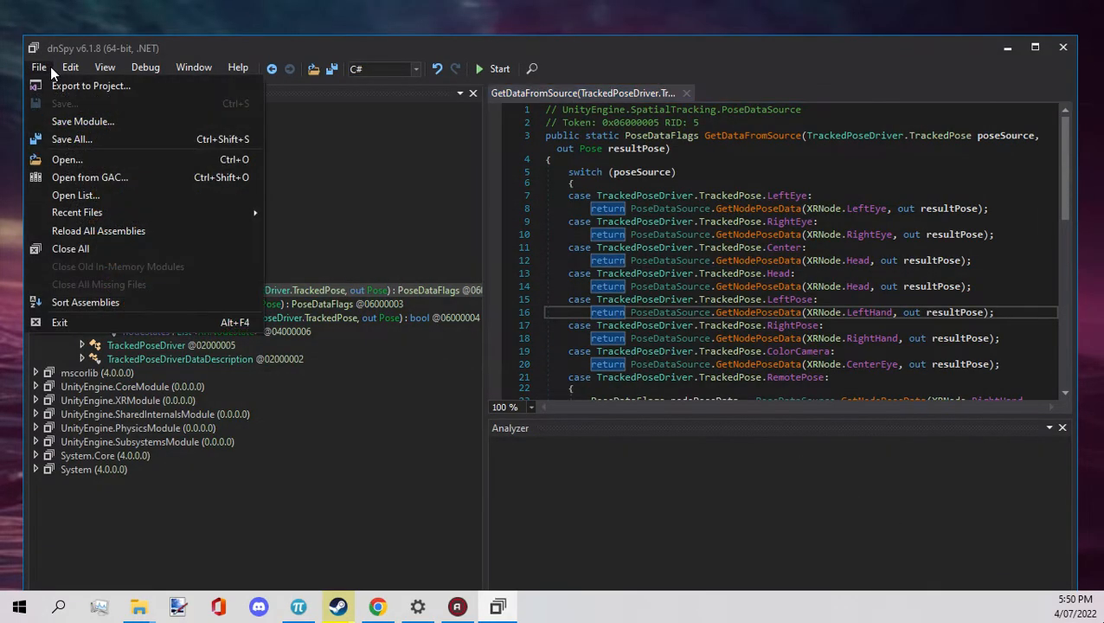
pyautogui.click(81, 121)
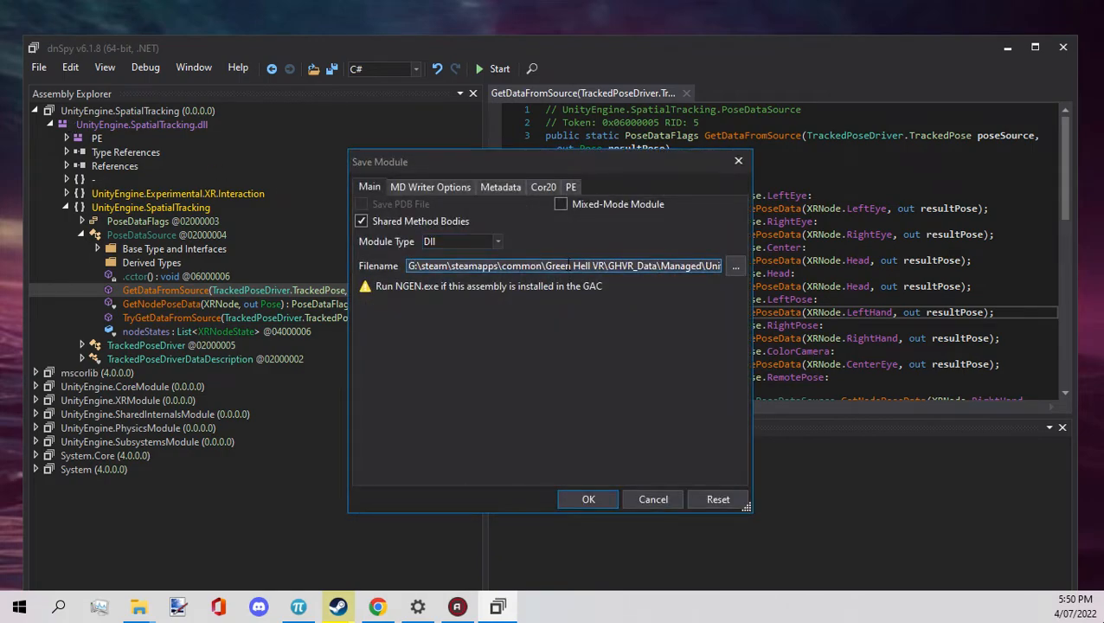
pyautogui.click(734, 266)
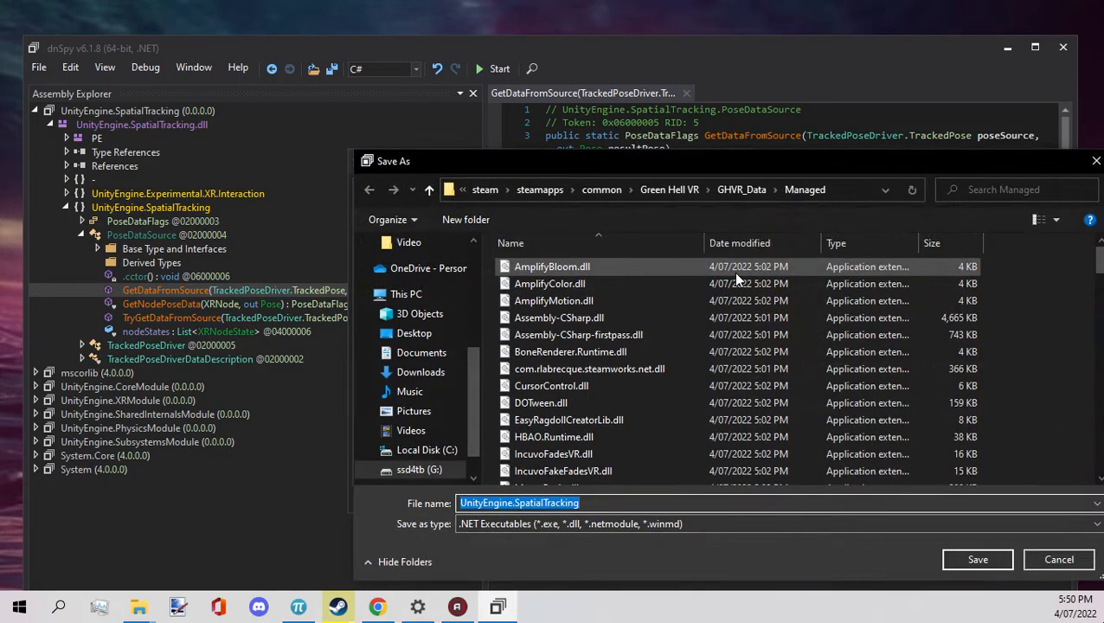
pyautogui.moveTo(633, 270)
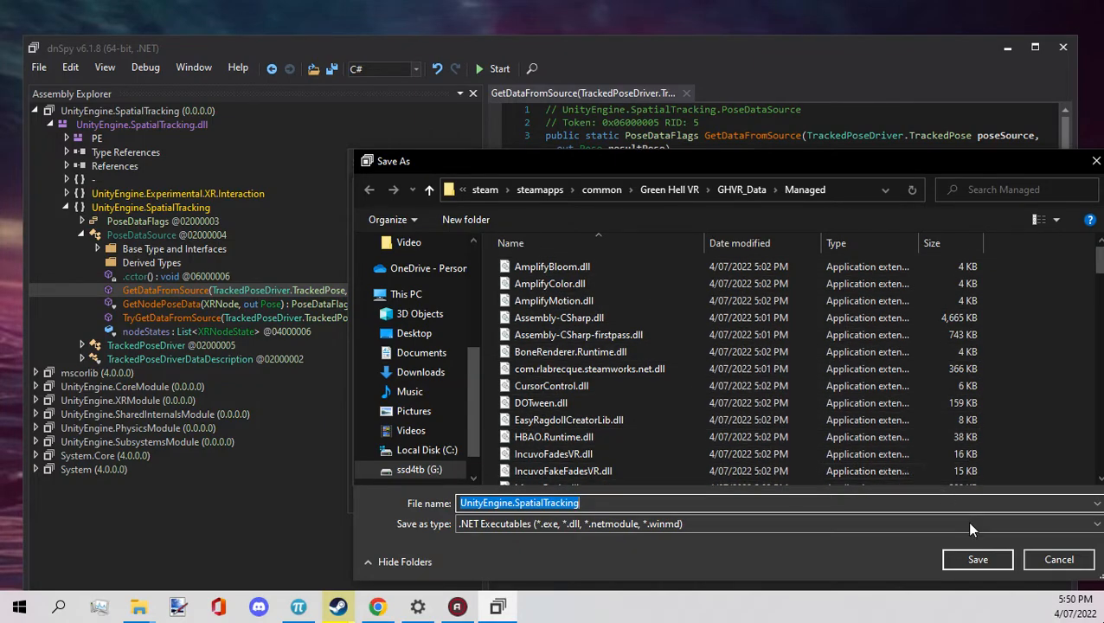
pyautogui.click(975, 558)
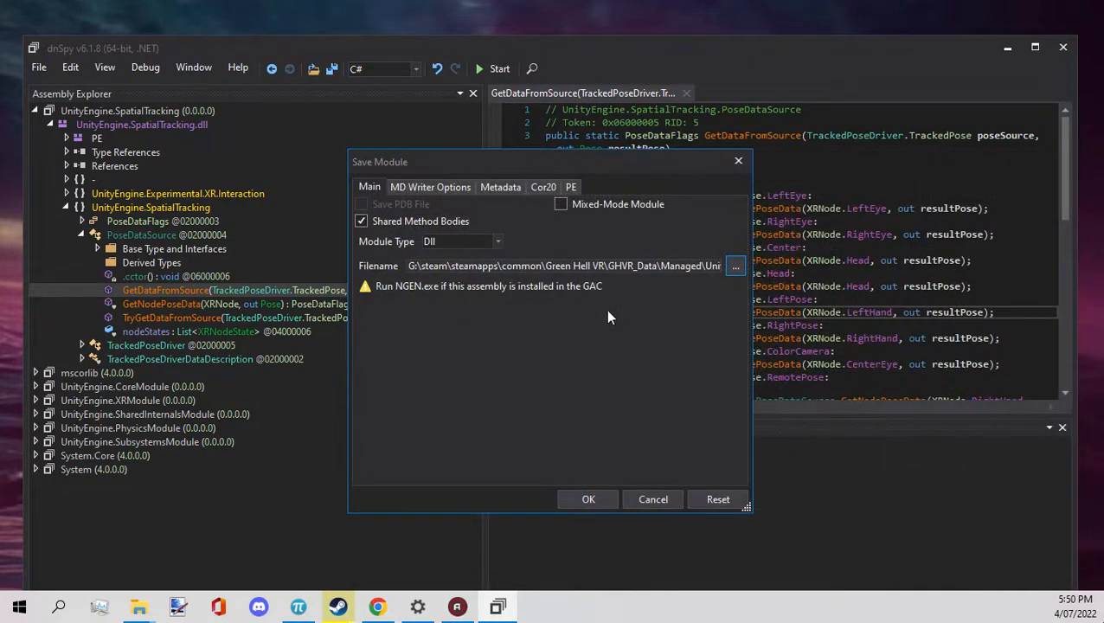